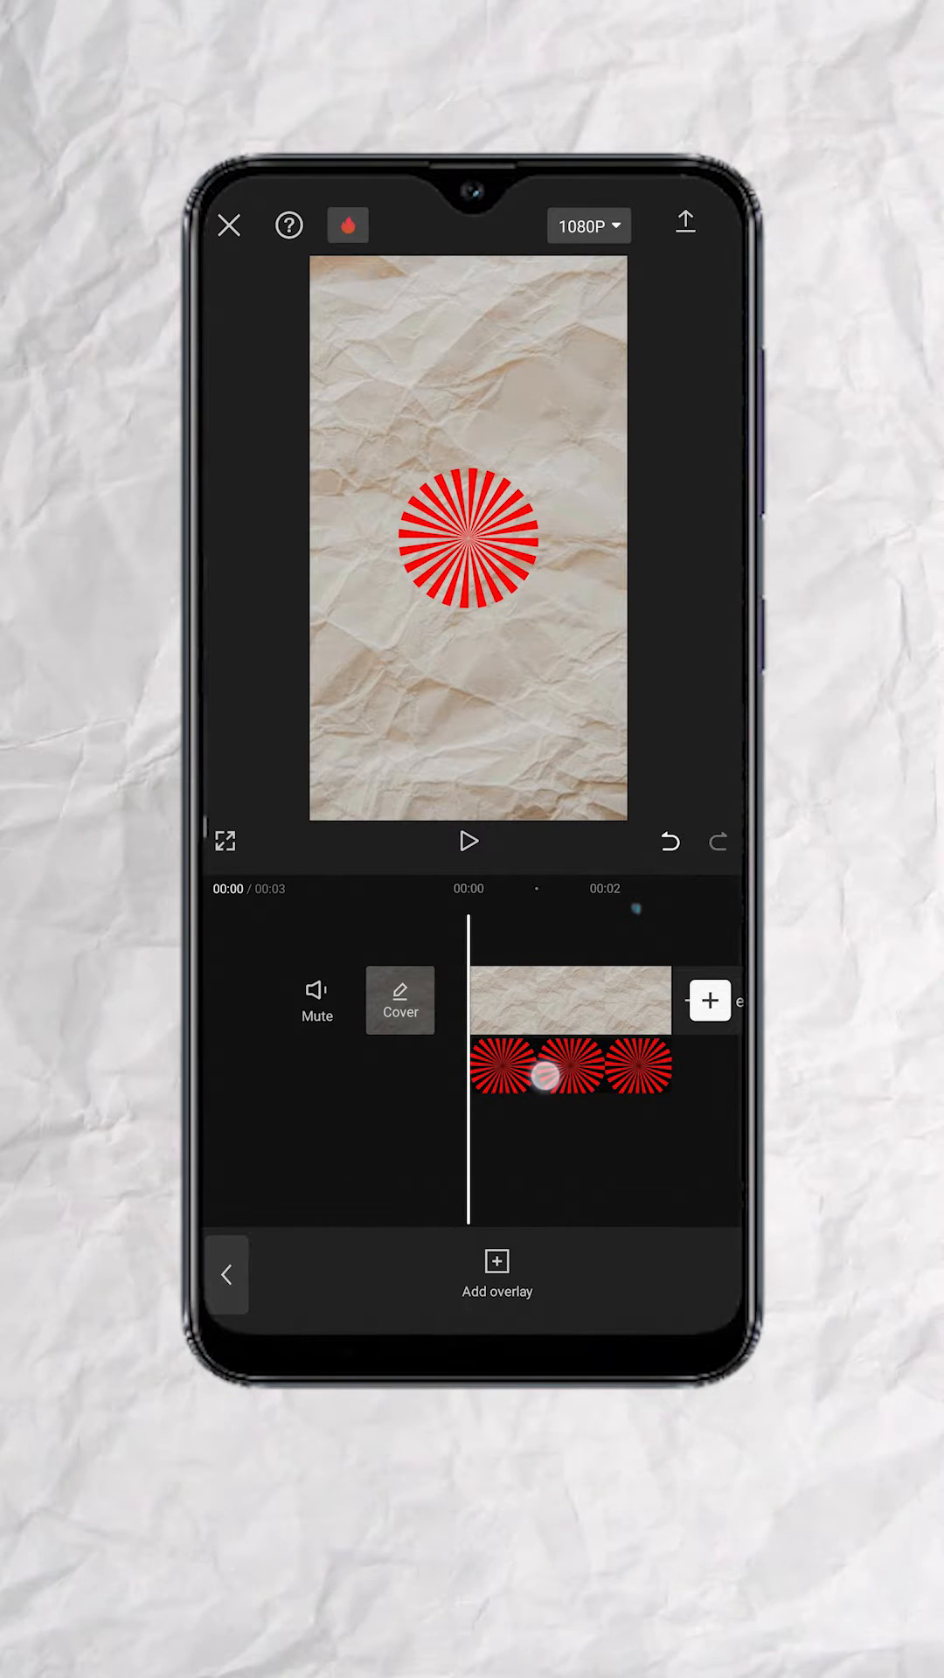
- Select the red sunburst overlay clip and add a starting keyframe
left_click(567, 1062)
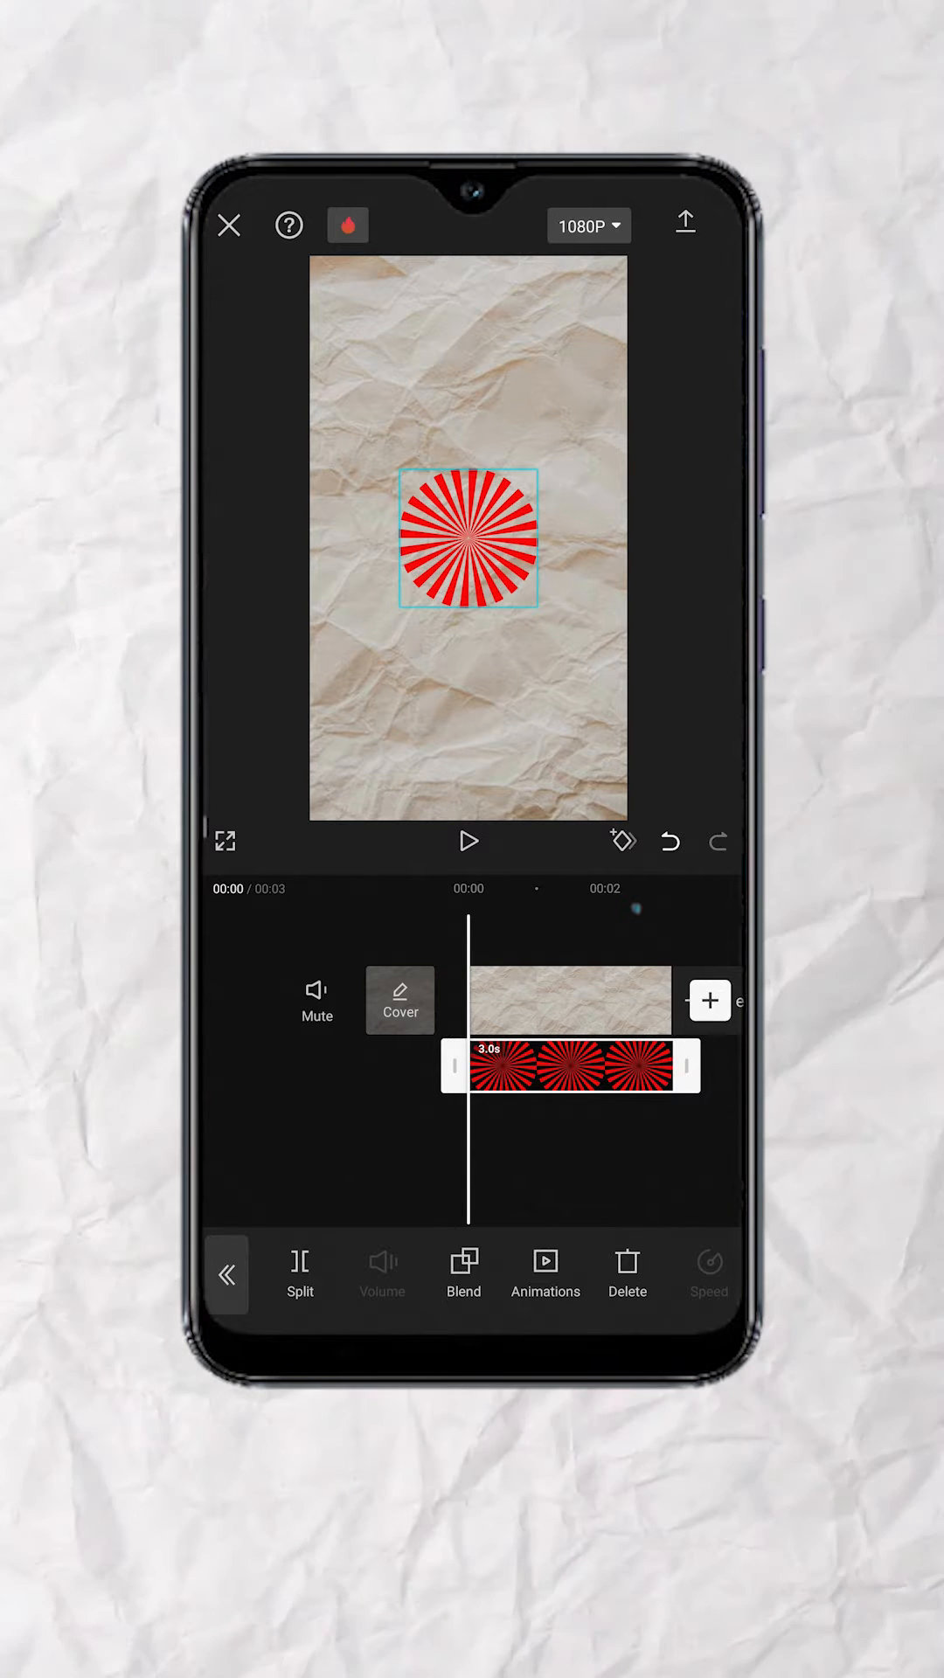
left_click(621, 840)
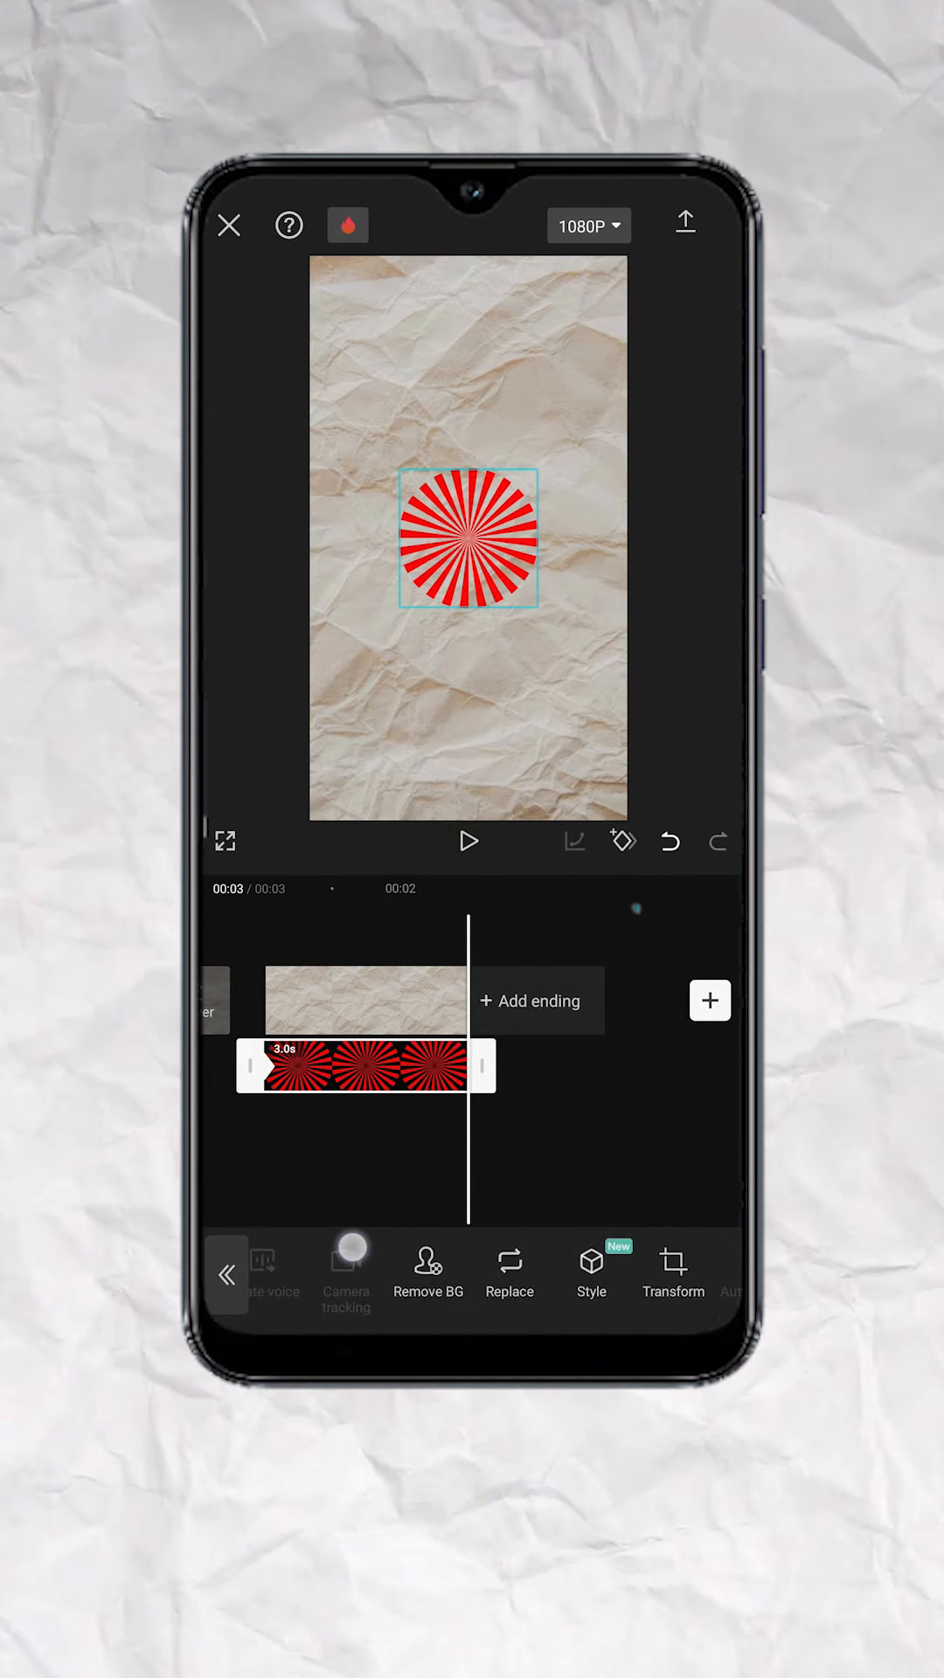
- Rotate the sunburst circle using the overlay's Transform options
left_click(672, 1272)
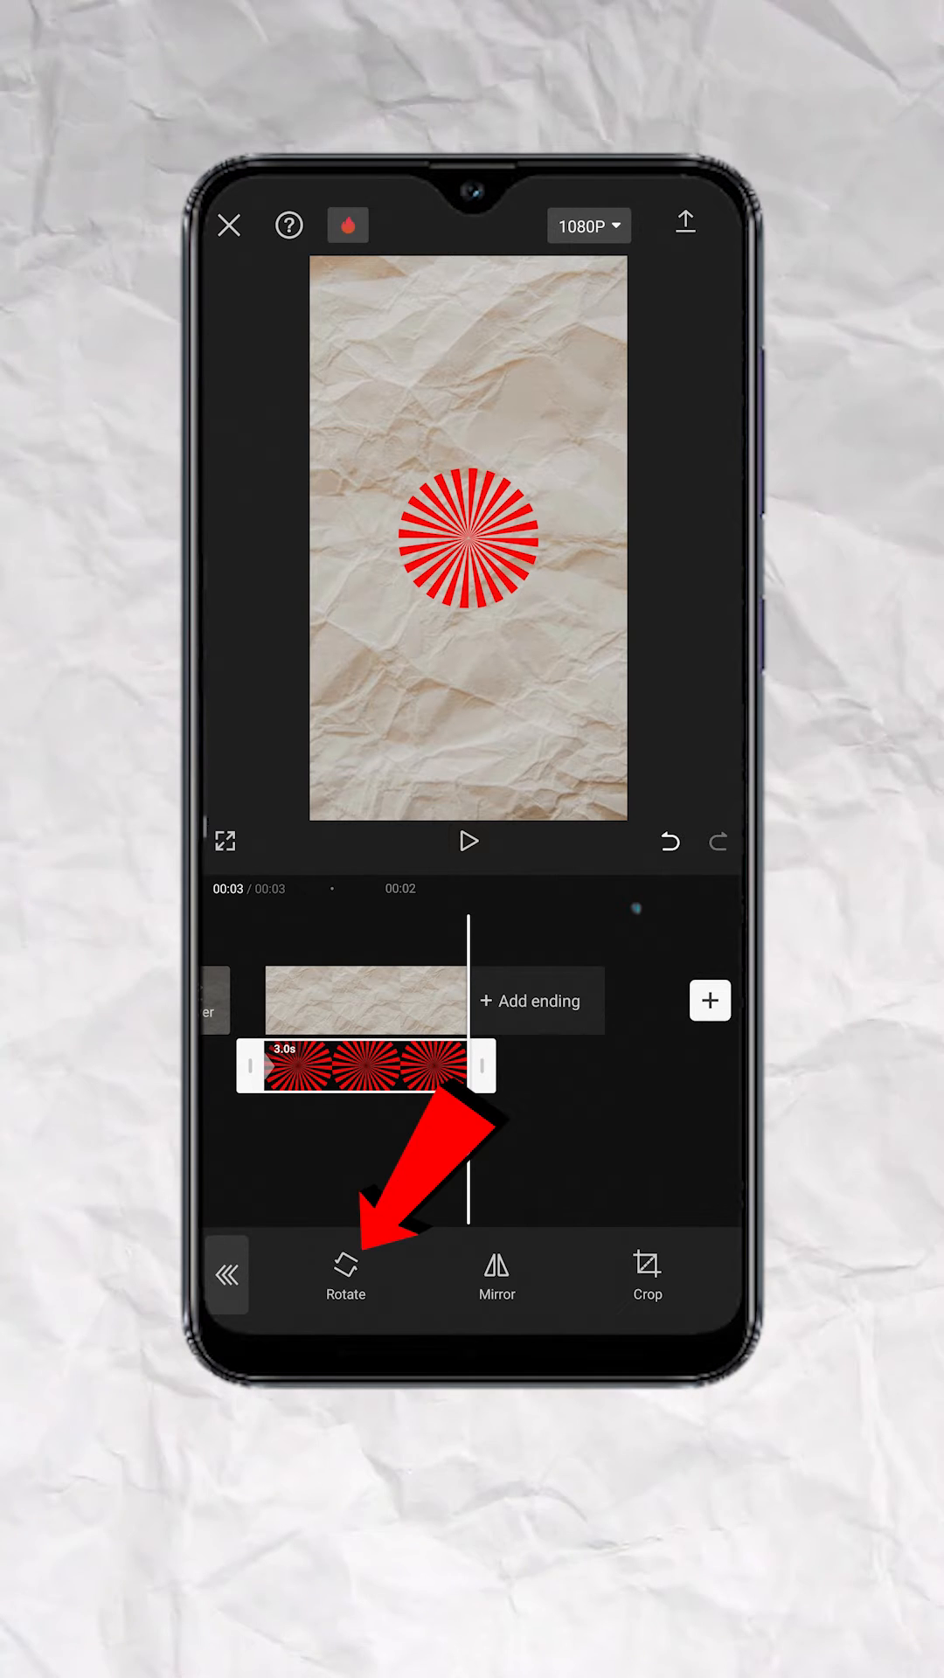
left_click(345, 1273)
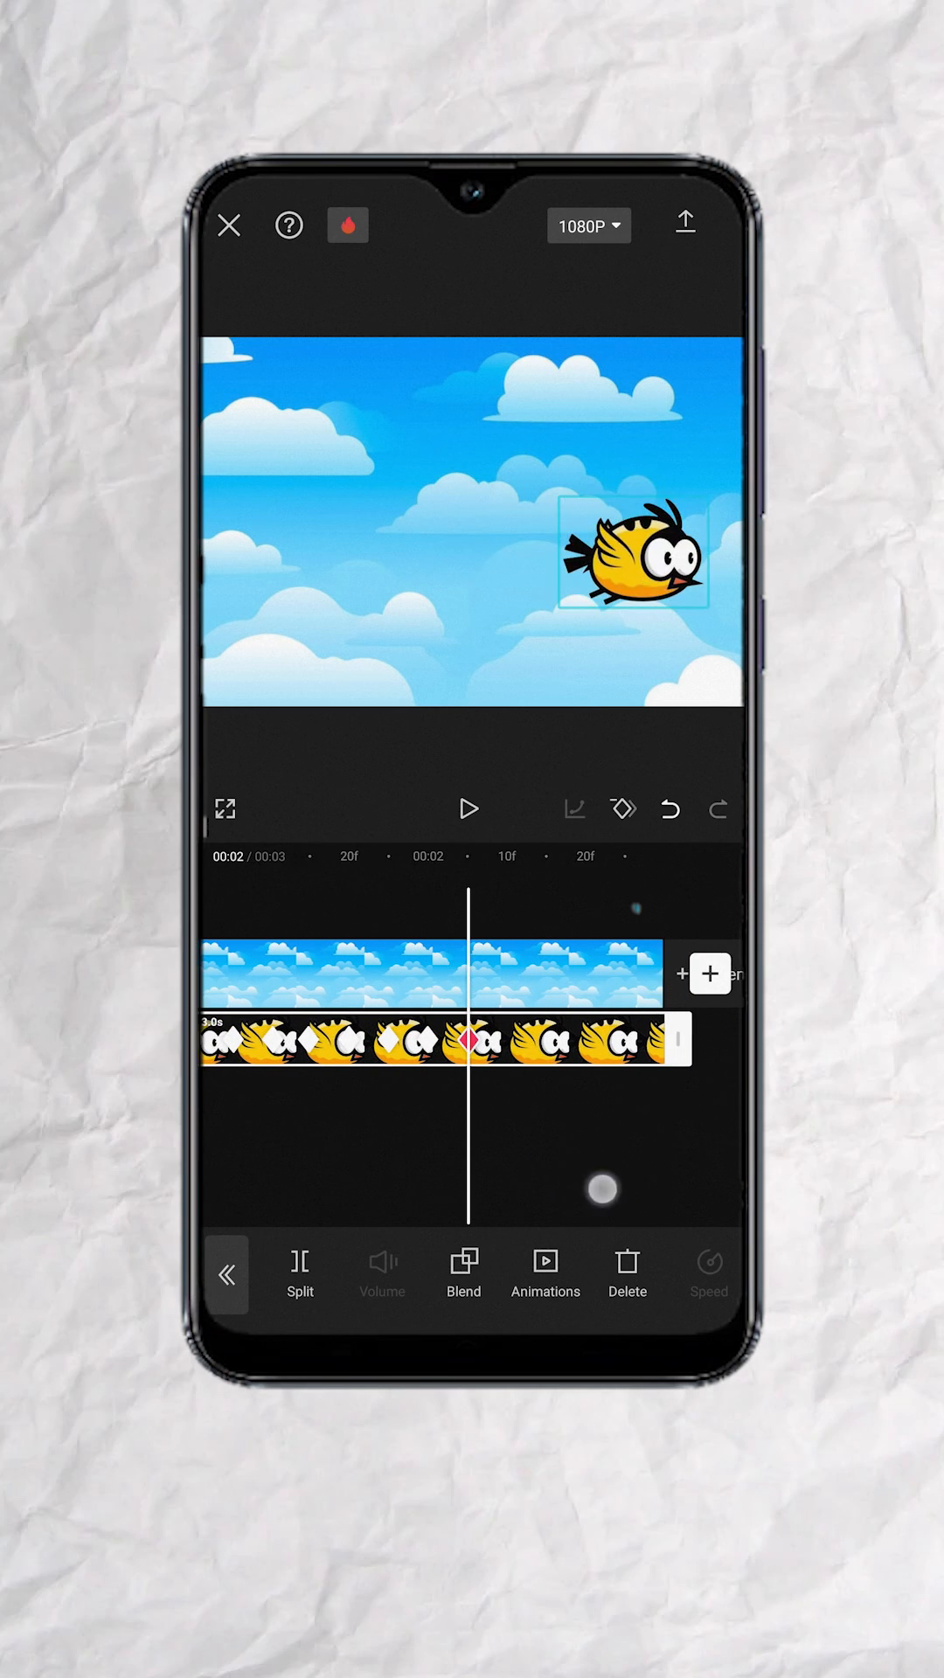
- Play the keyframed bird flight across the sky in full-screen preview
left_click(468, 808)
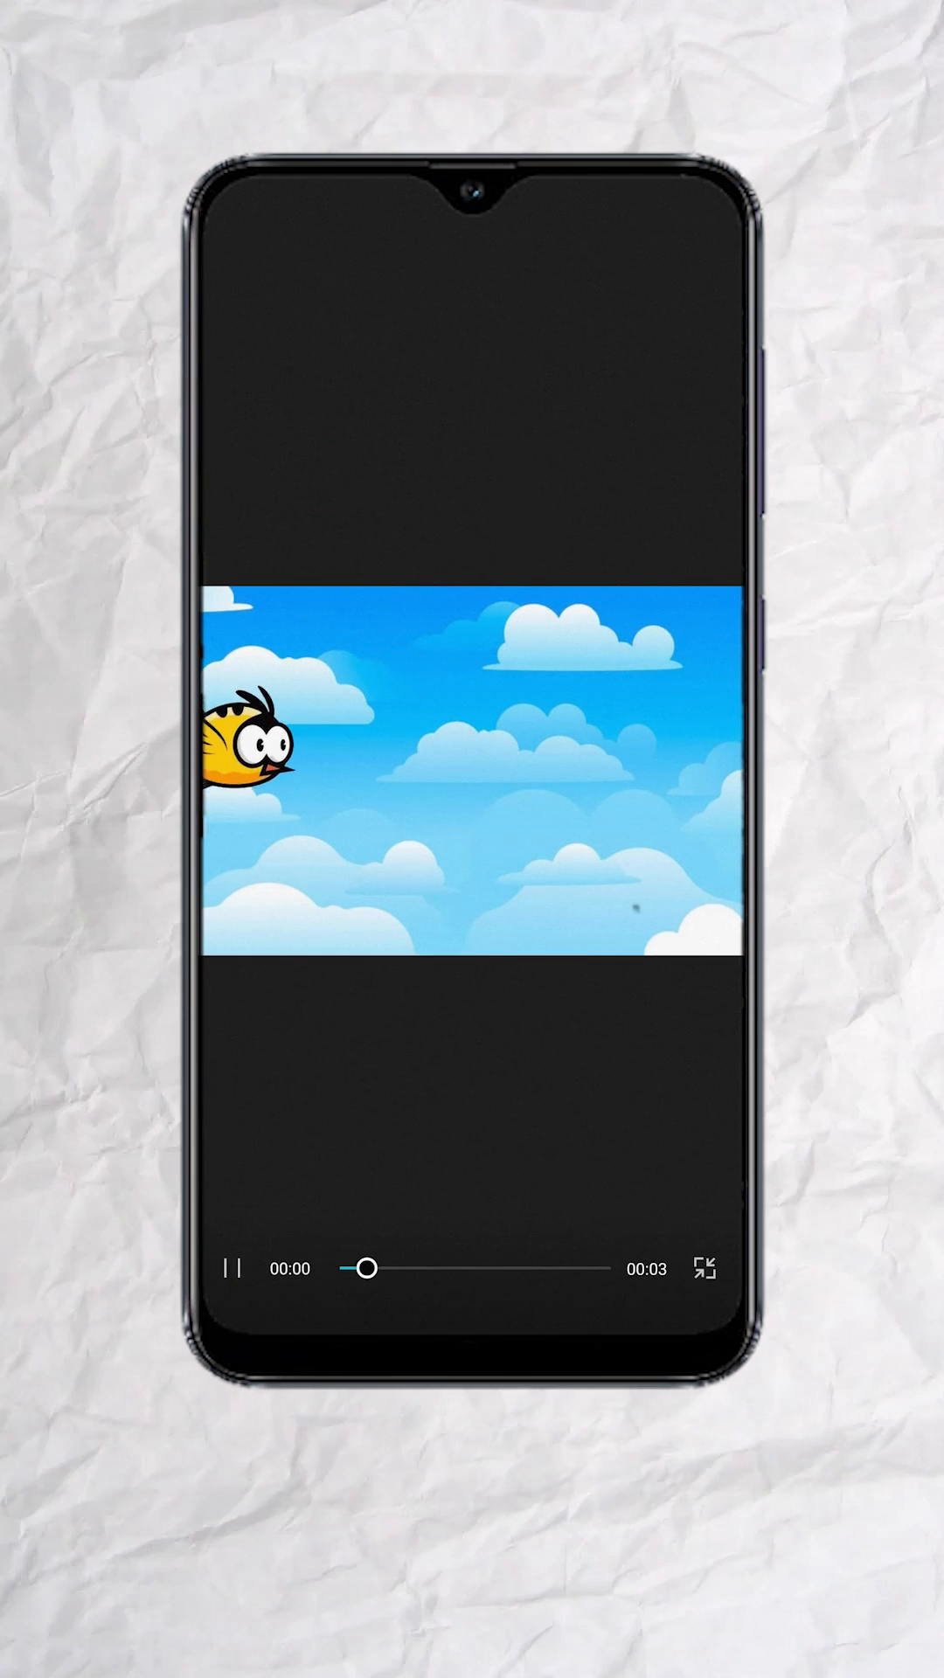